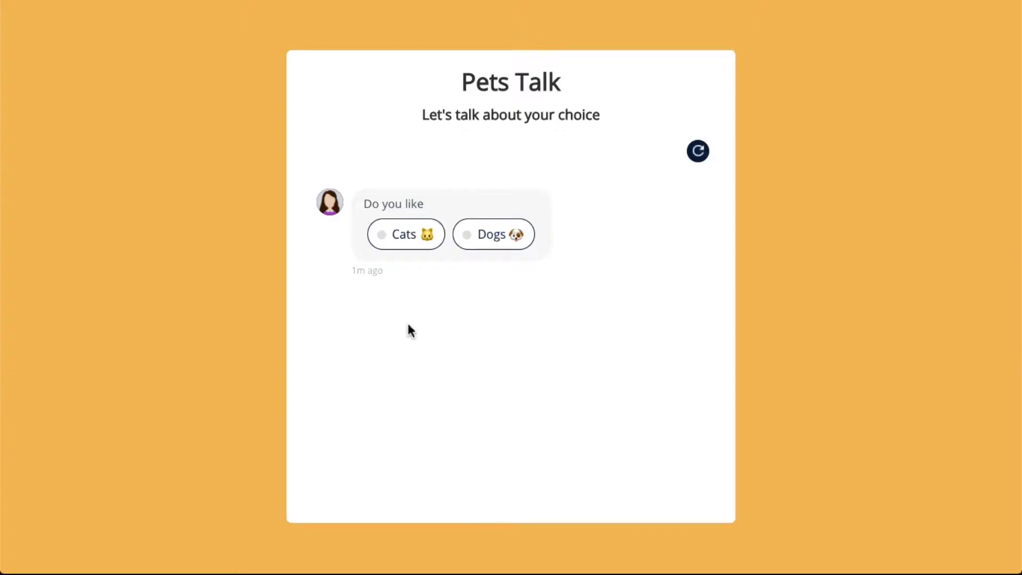
mouse_move(418, 330)
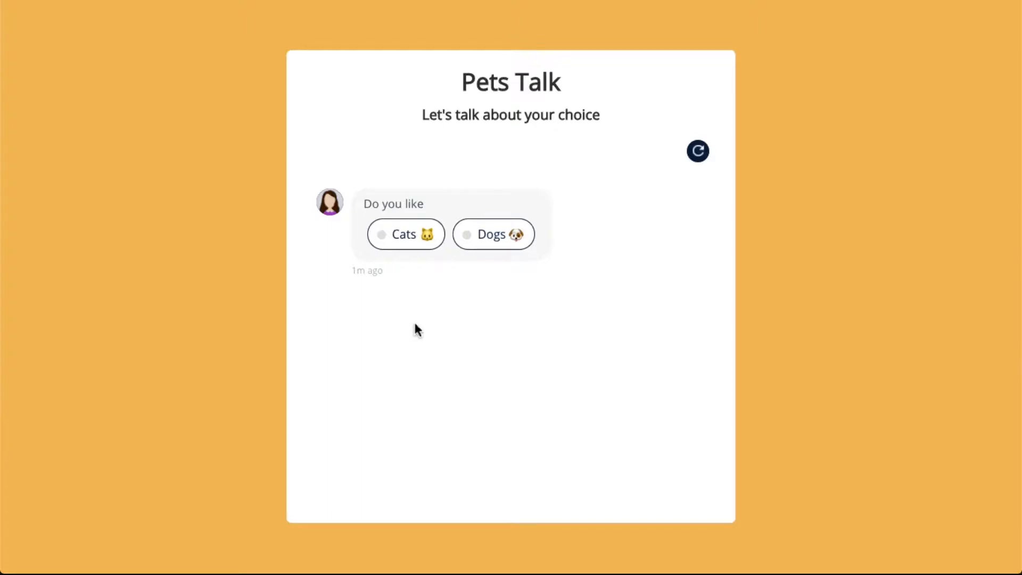
Test the bot preview by answering Cats, restarting, then answering Dogs
click(466, 234)
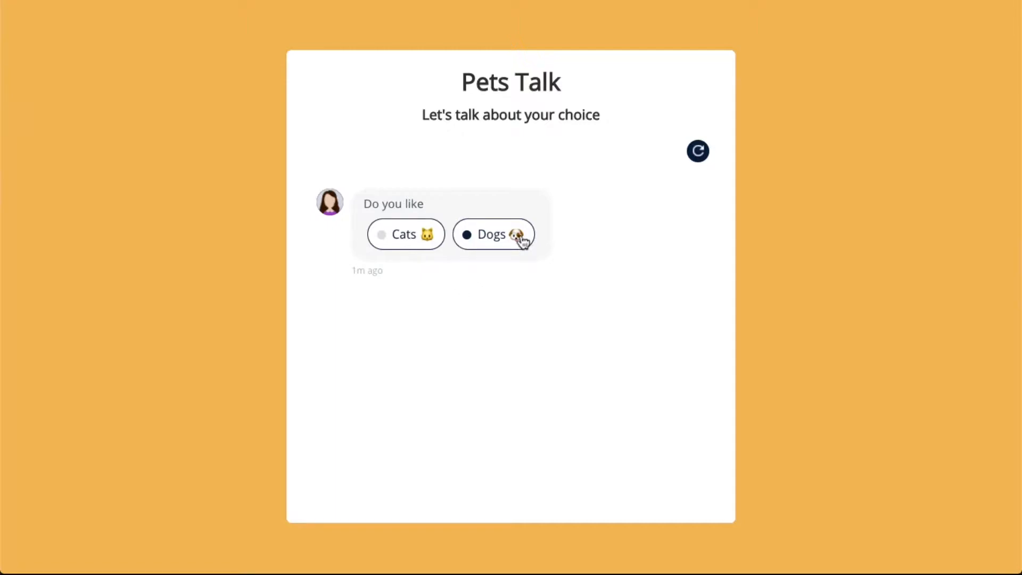
click(493, 234)
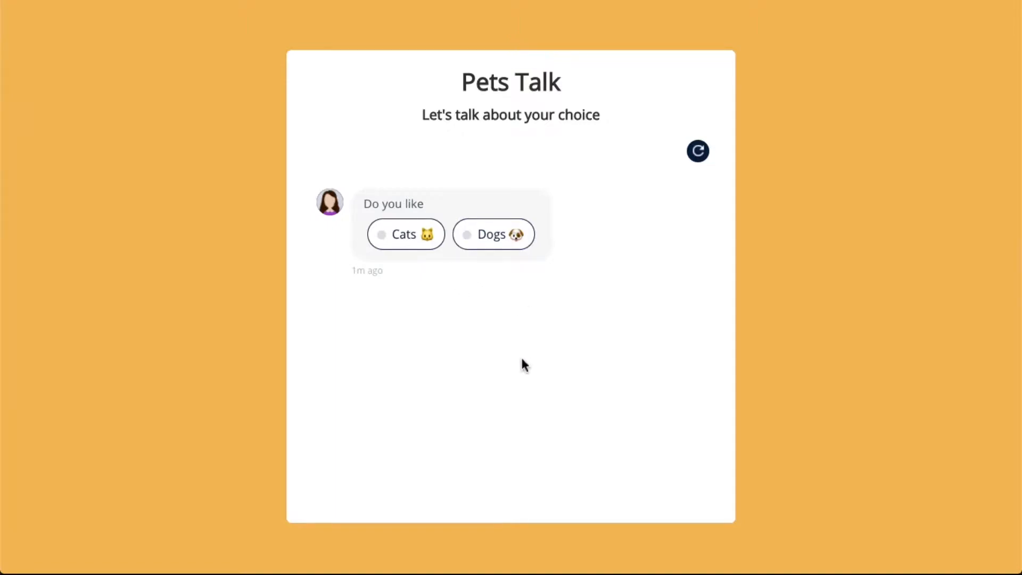
click(404, 234)
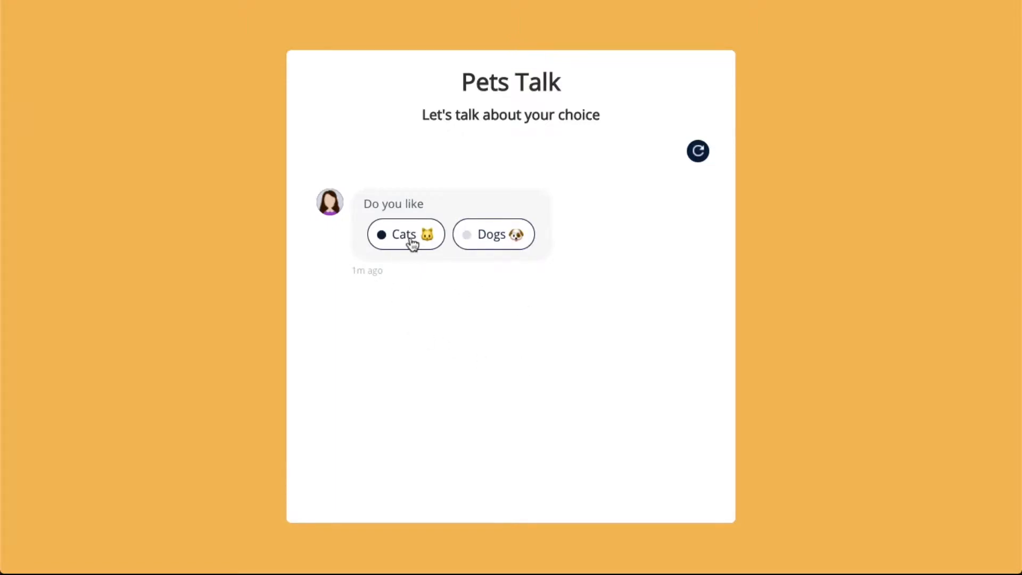
click(404, 234)
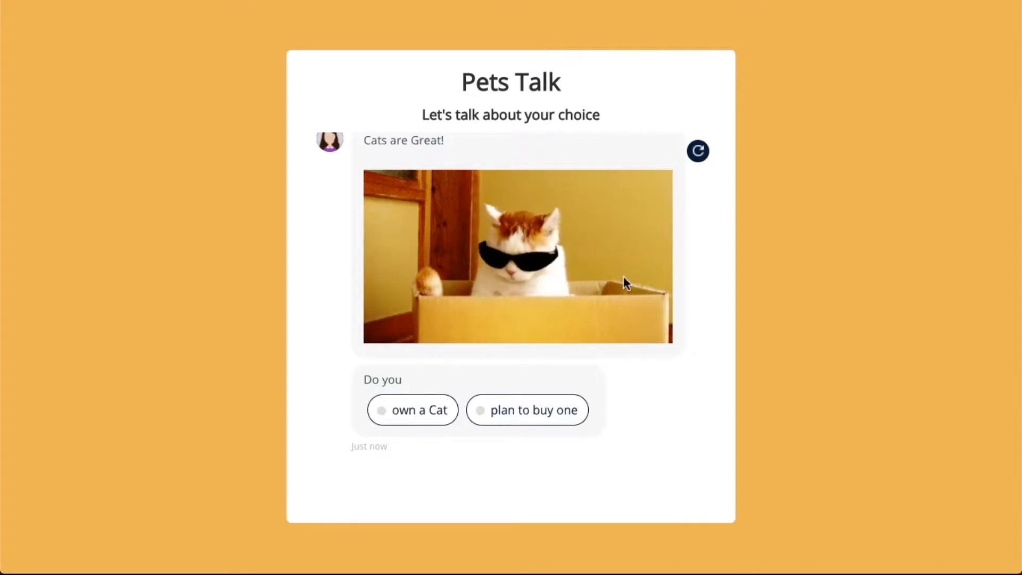
click(526, 410)
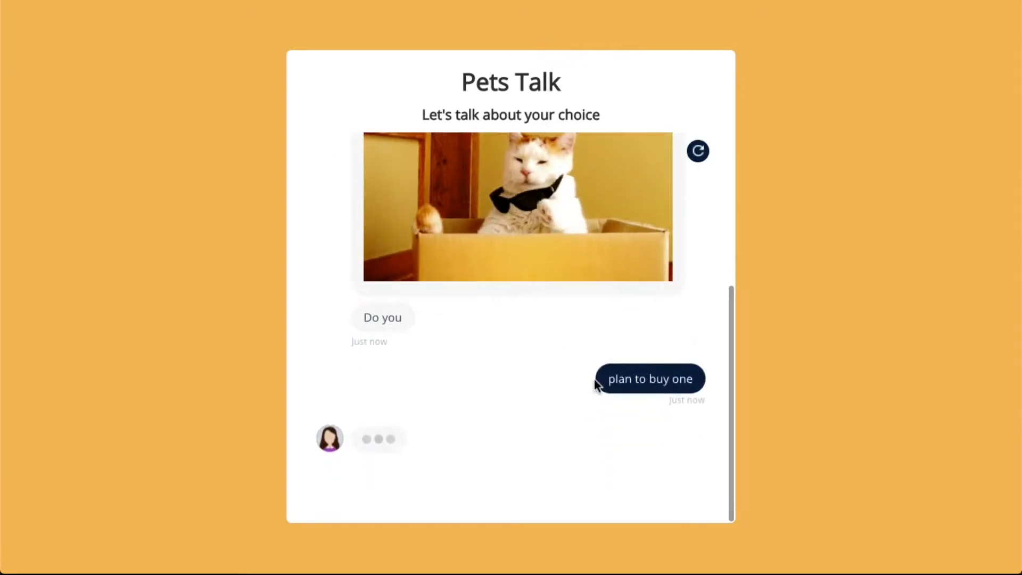
click(697, 151)
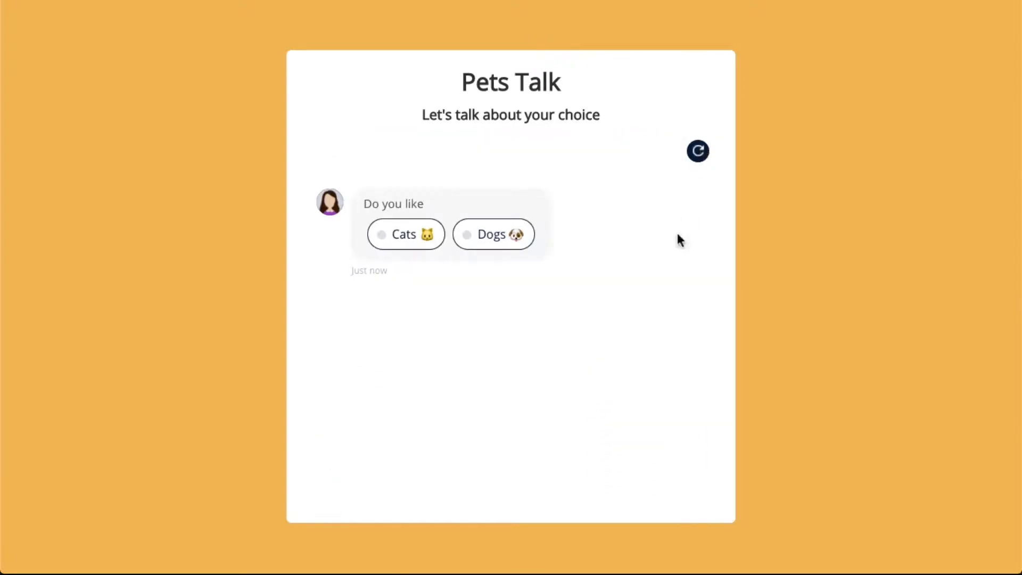
click(493, 234)
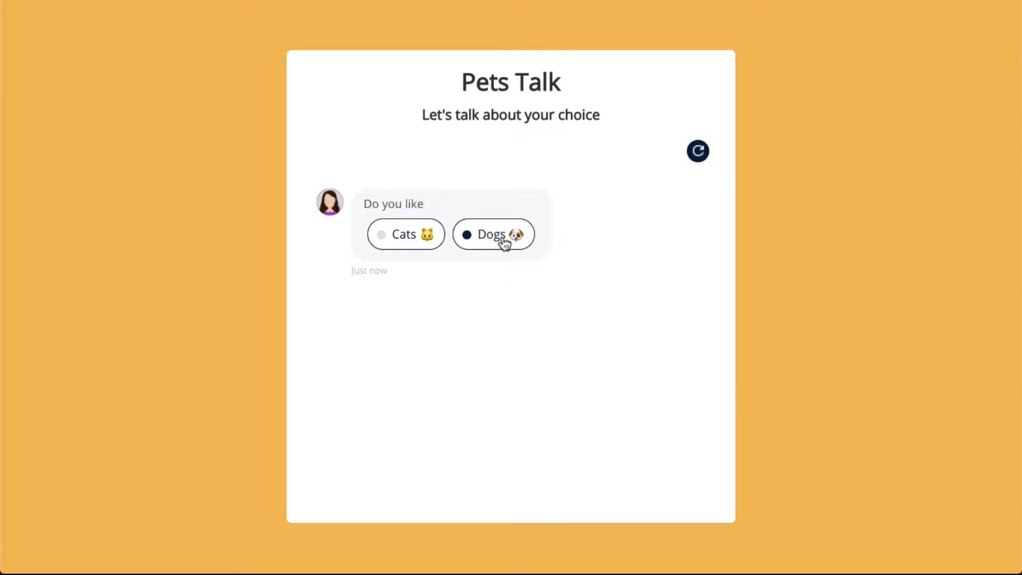
click(494, 234)
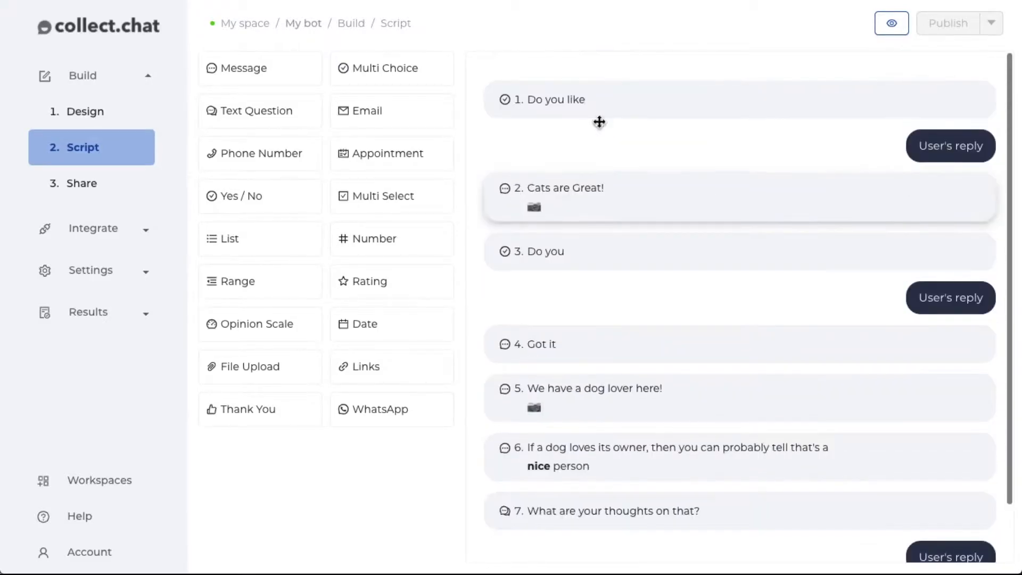
mouse_move(604, 204)
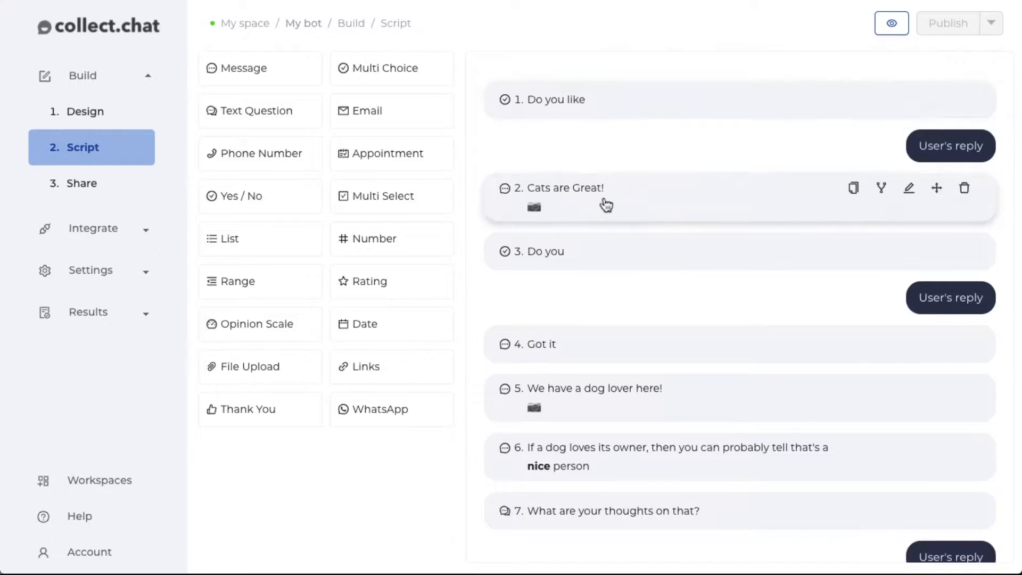
mouse_move(611, 264)
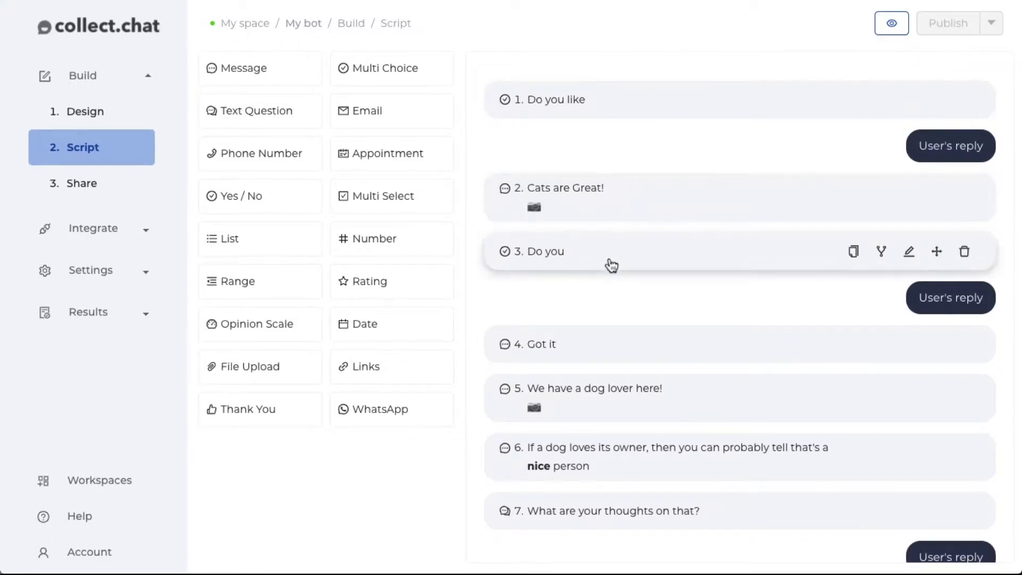
mouse_move(608, 108)
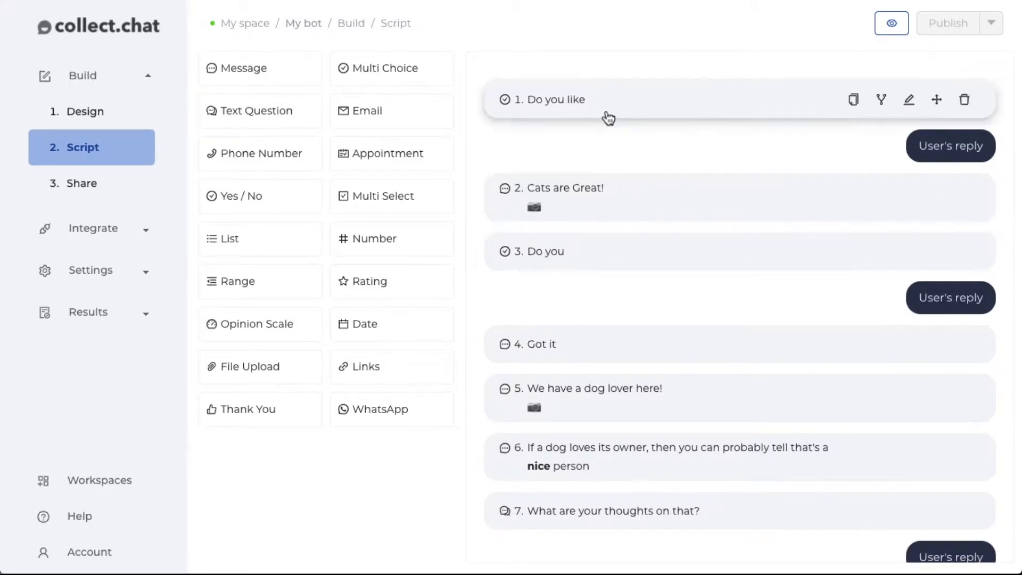
In question 1's jump rules, send Cats to '2. Cats are Great!' and Dogs to question 5
click(909, 100)
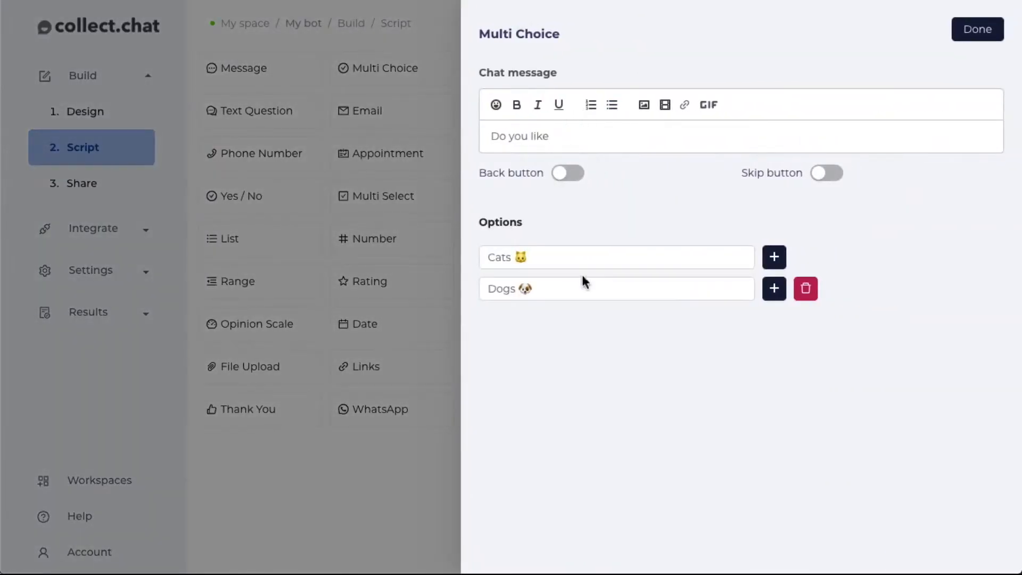
click(977, 29)
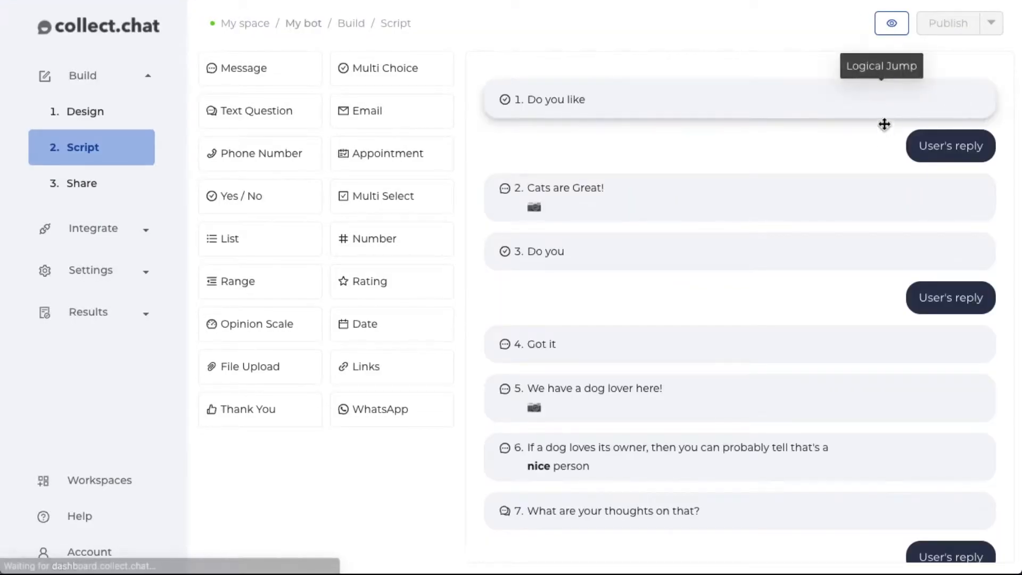
mouse_move(885, 254)
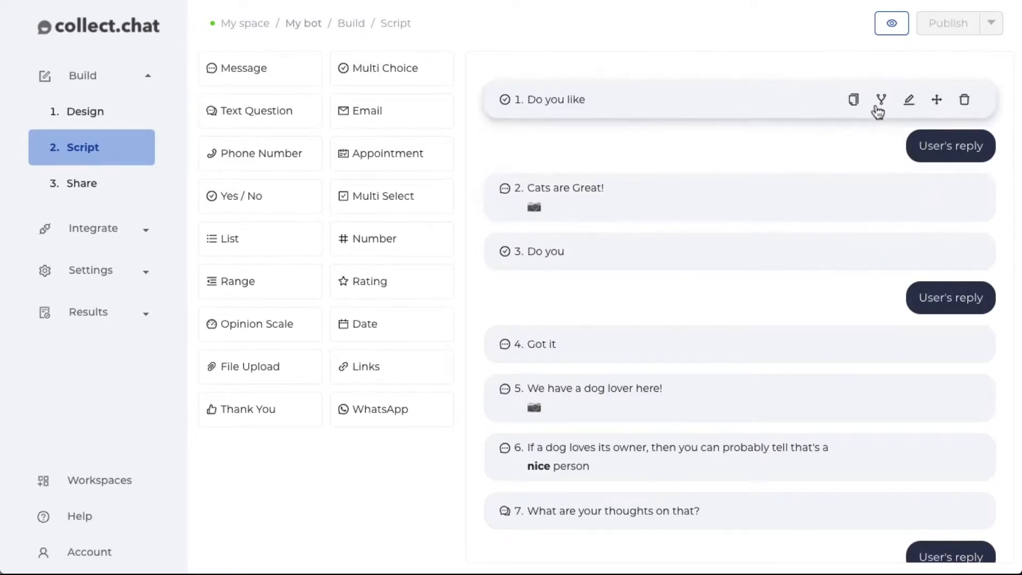
mouse_move(881, 100)
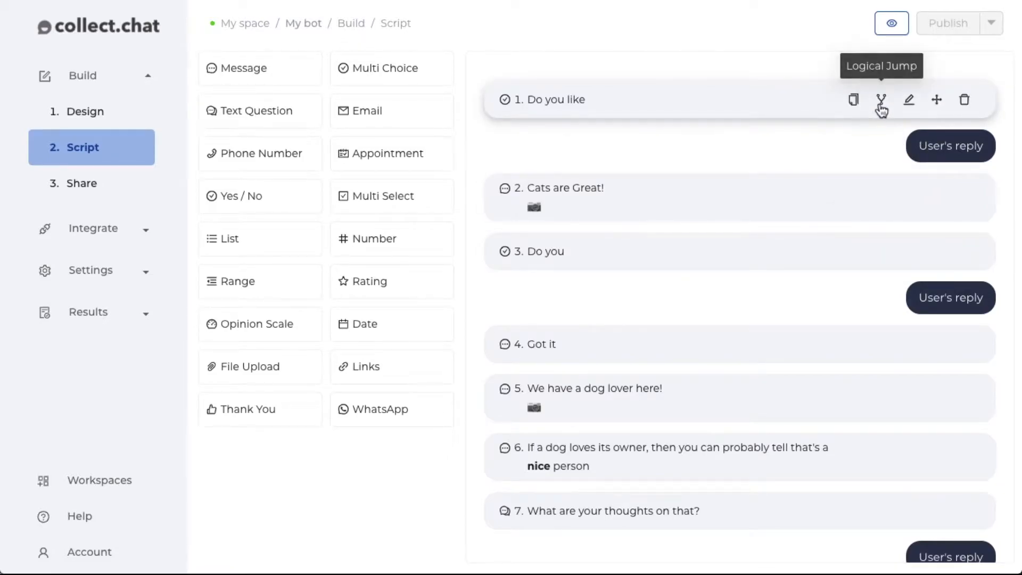
mouse_move(903, 99)
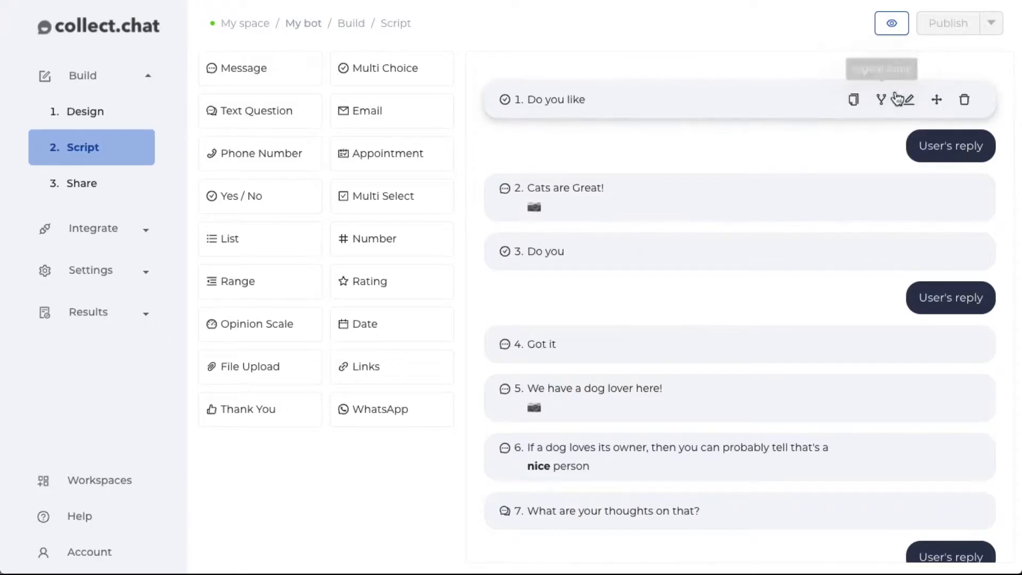
click(881, 99)
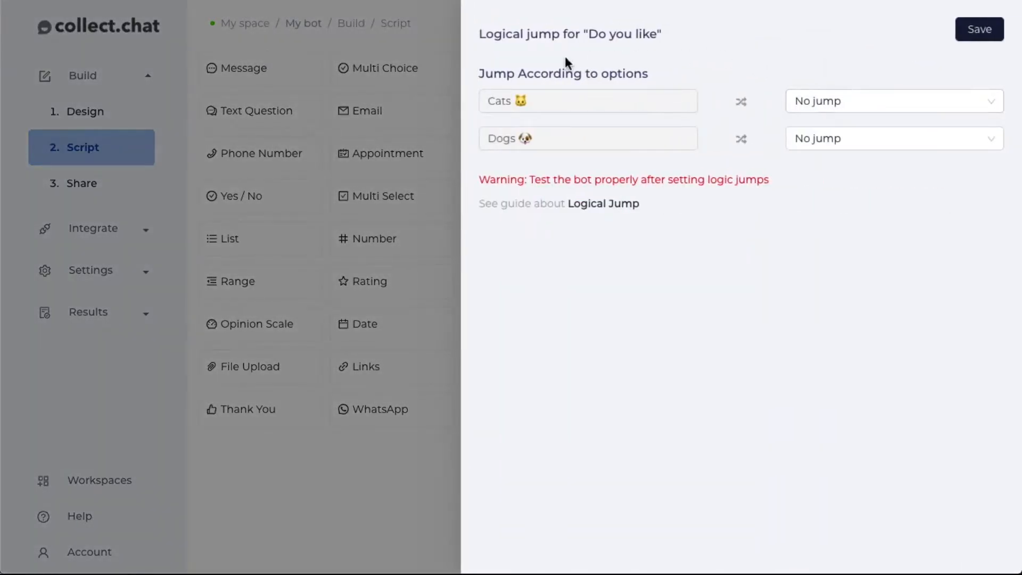
mouse_move(551, 113)
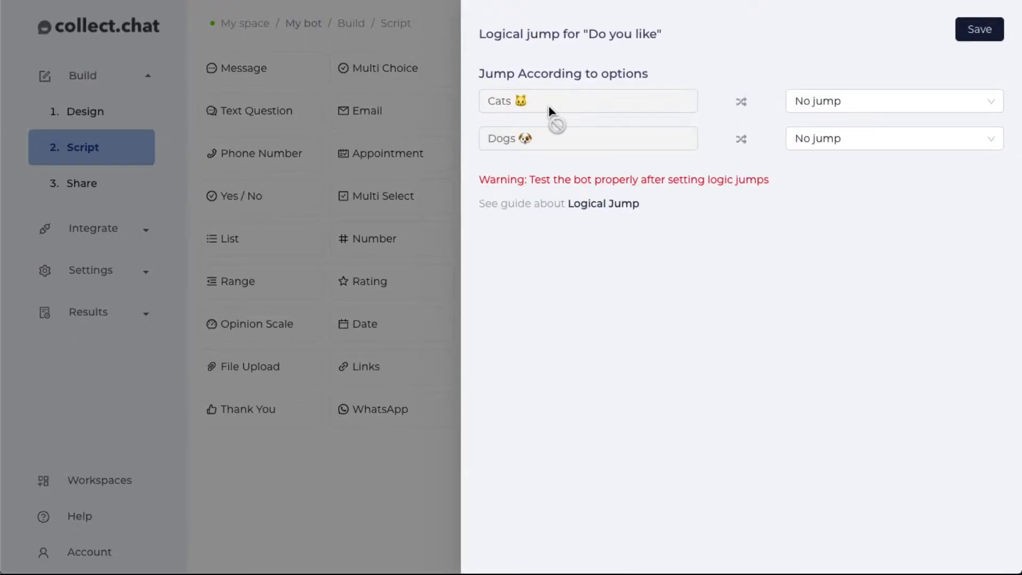
mouse_move(521, 117)
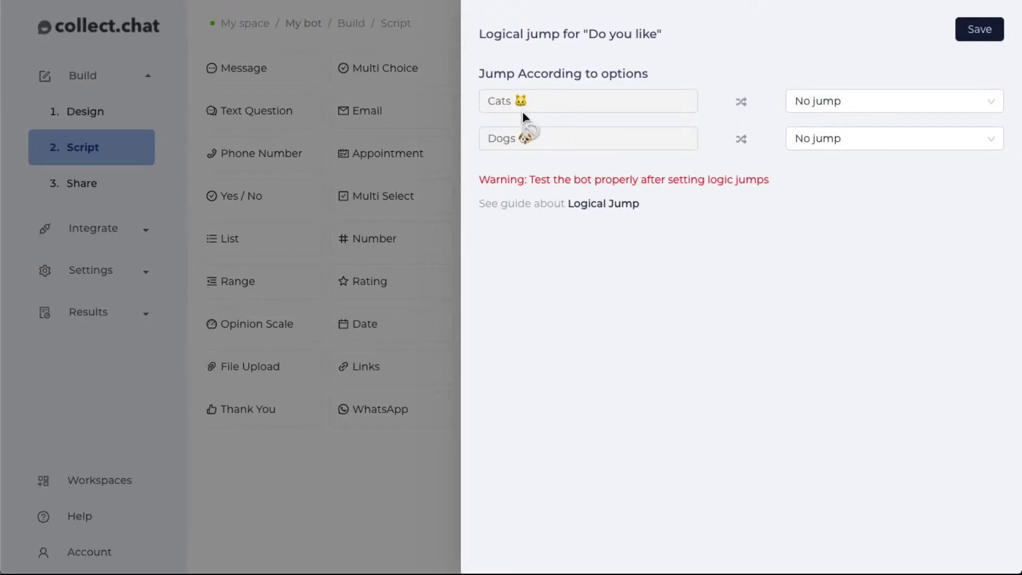
click(893, 101)
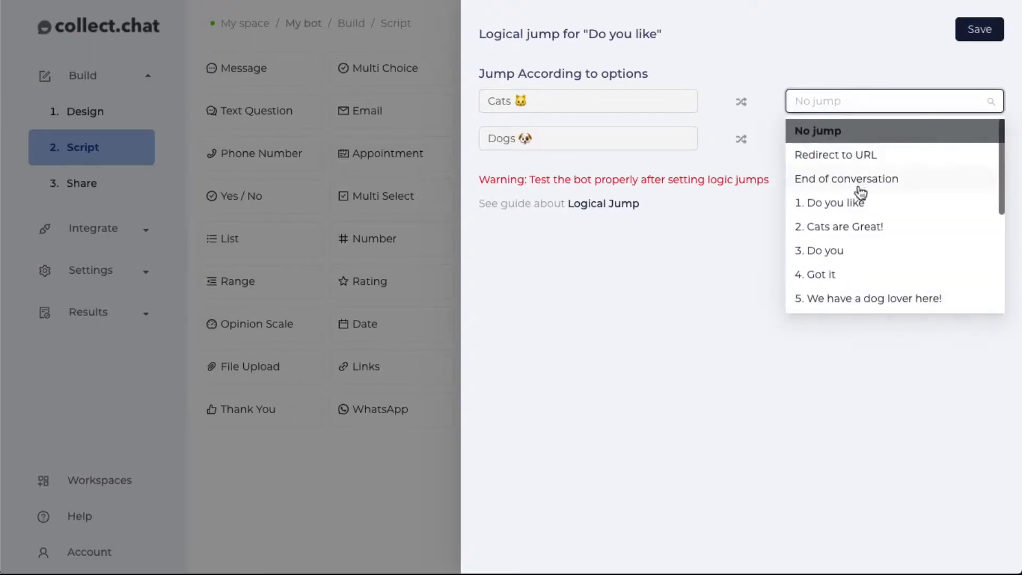
mouse_move(861, 226)
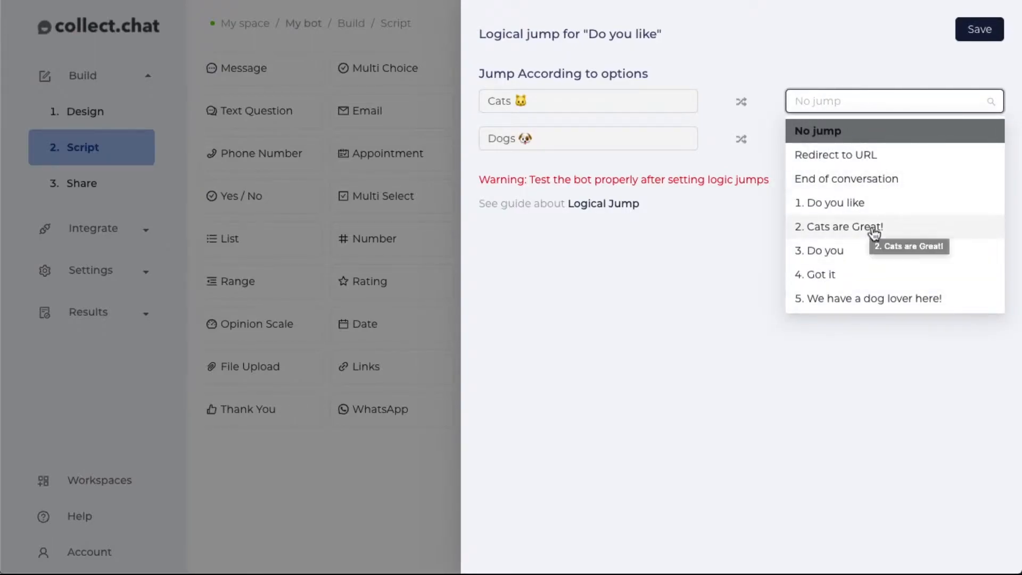
click(843, 226)
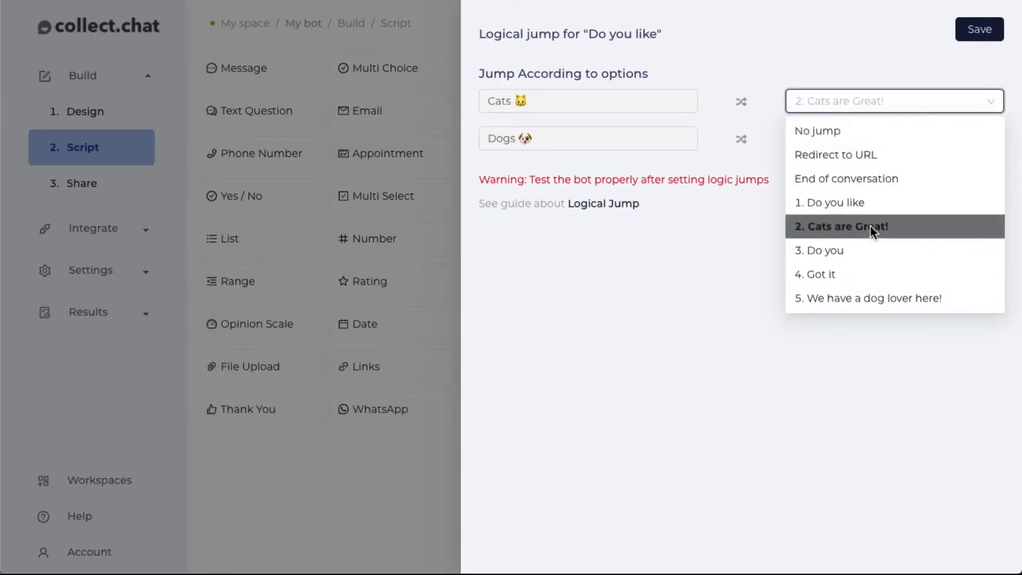
click(817, 131)
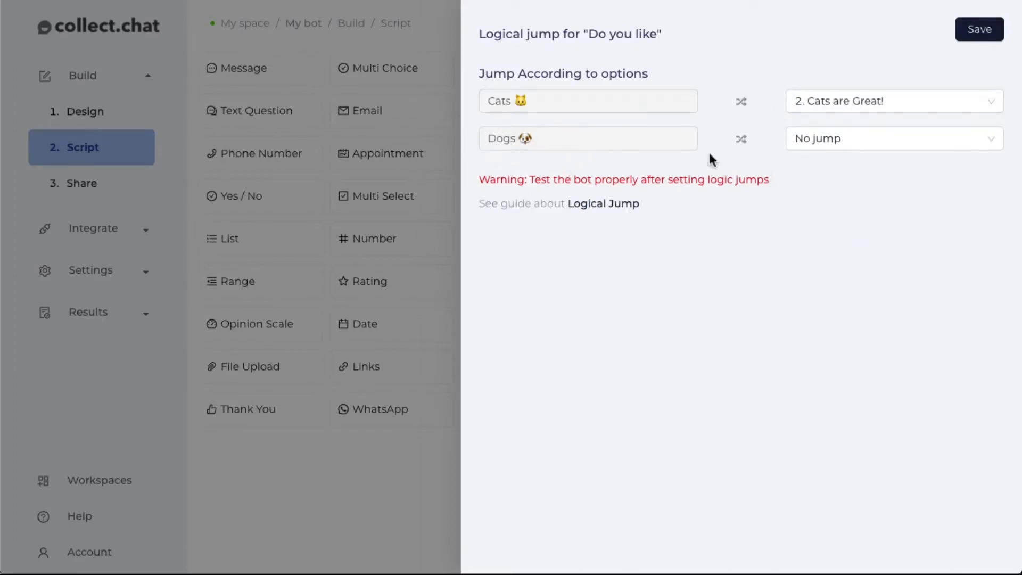
click(891, 138)
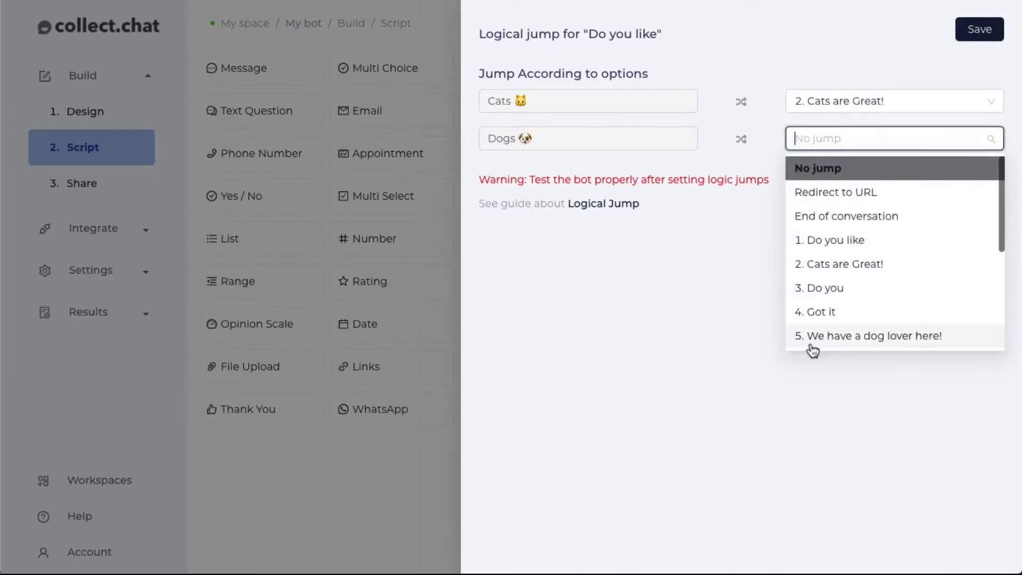
mouse_move(861, 350)
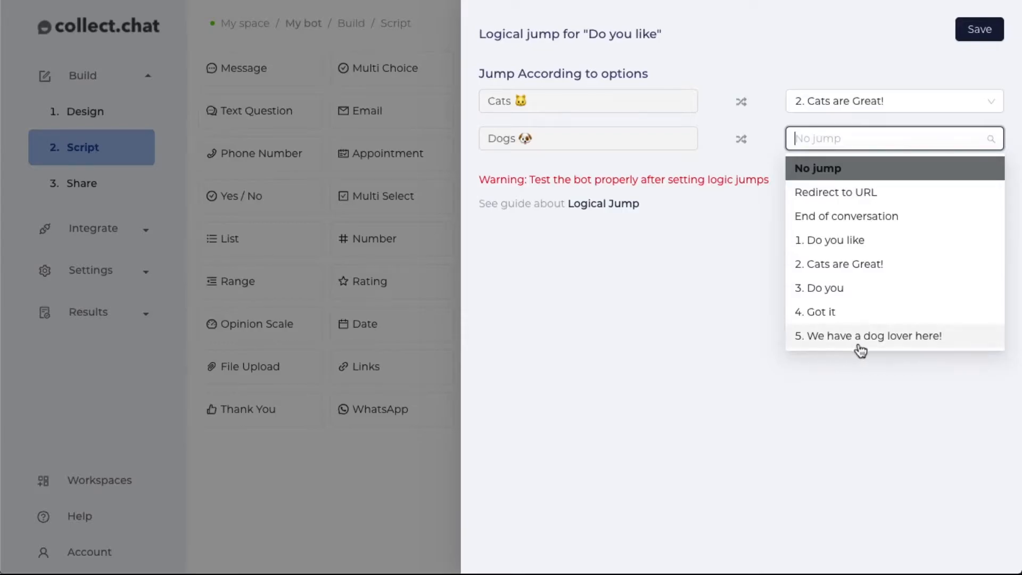
click(870, 336)
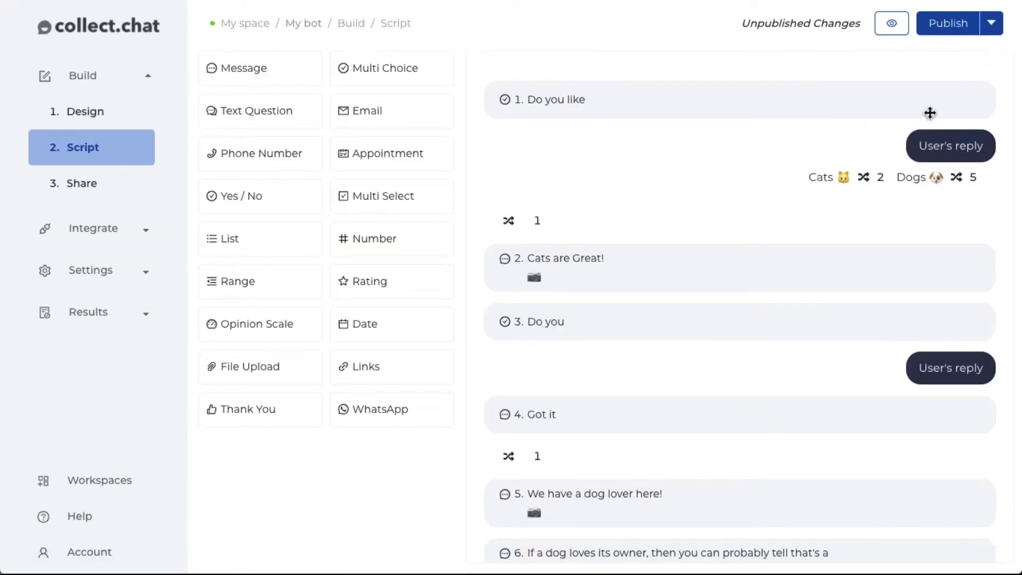
mouse_move(542, 185)
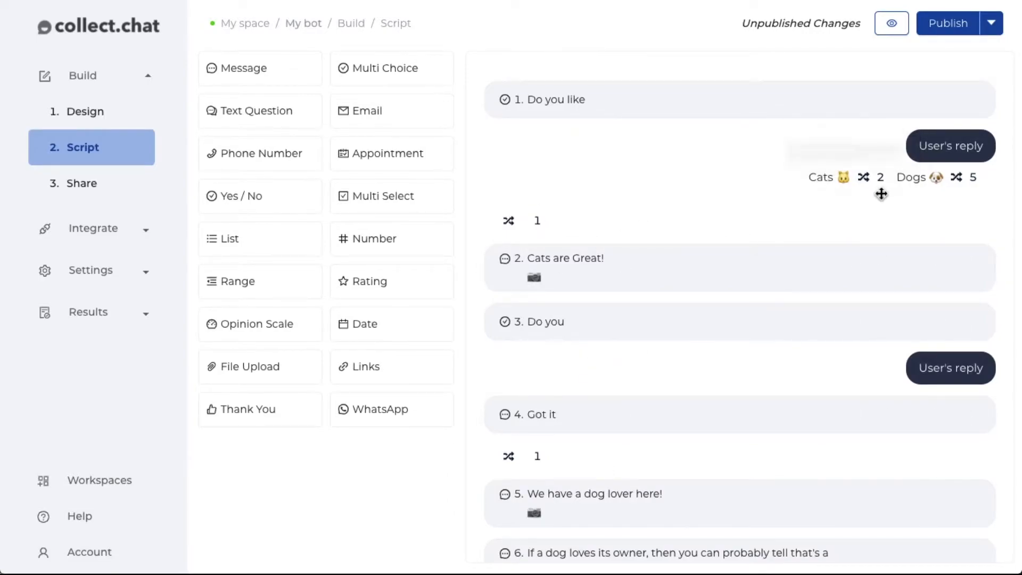
mouse_move(741, 285)
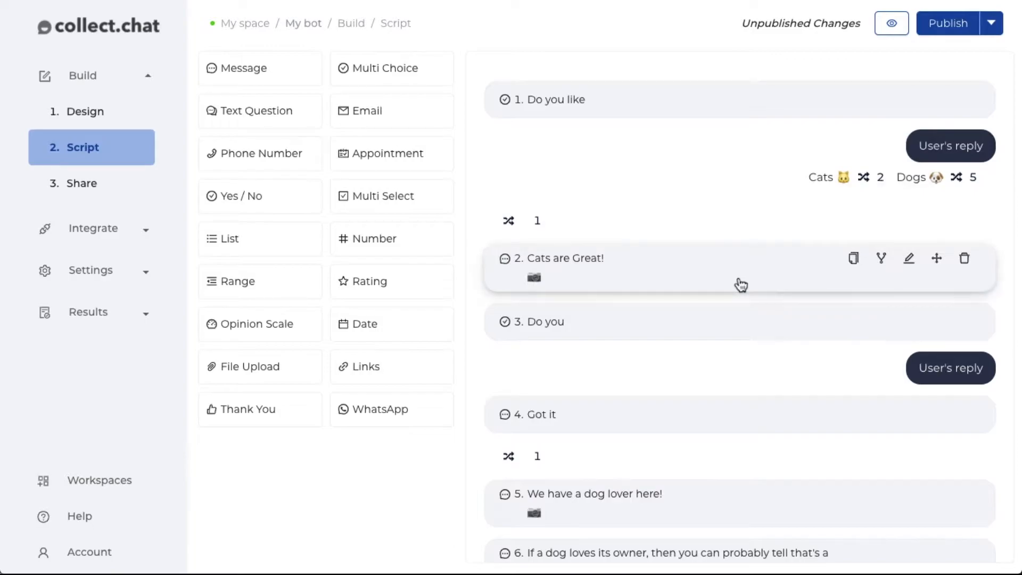
mouse_move(922, 198)
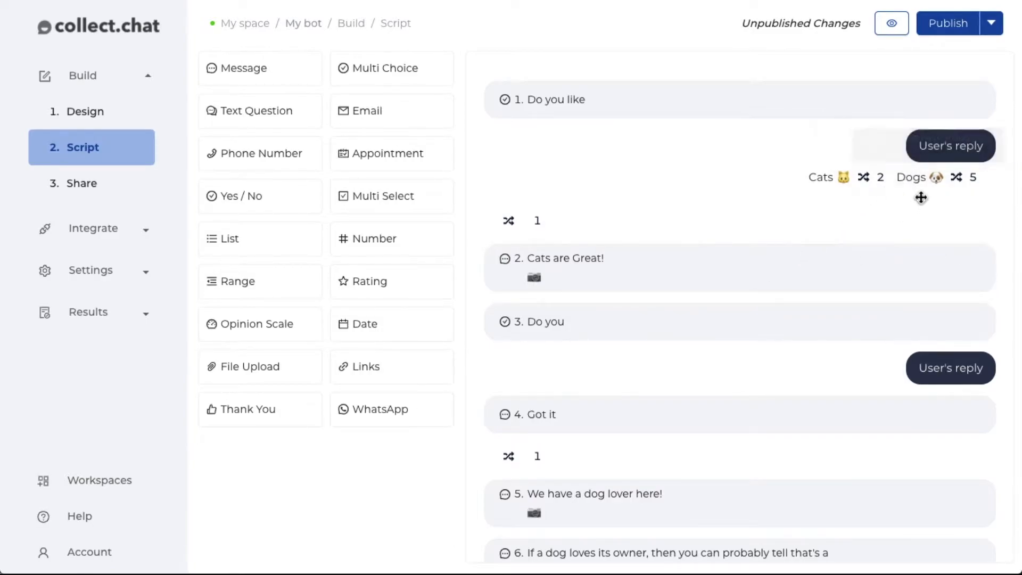
mouse_move(748, 453)
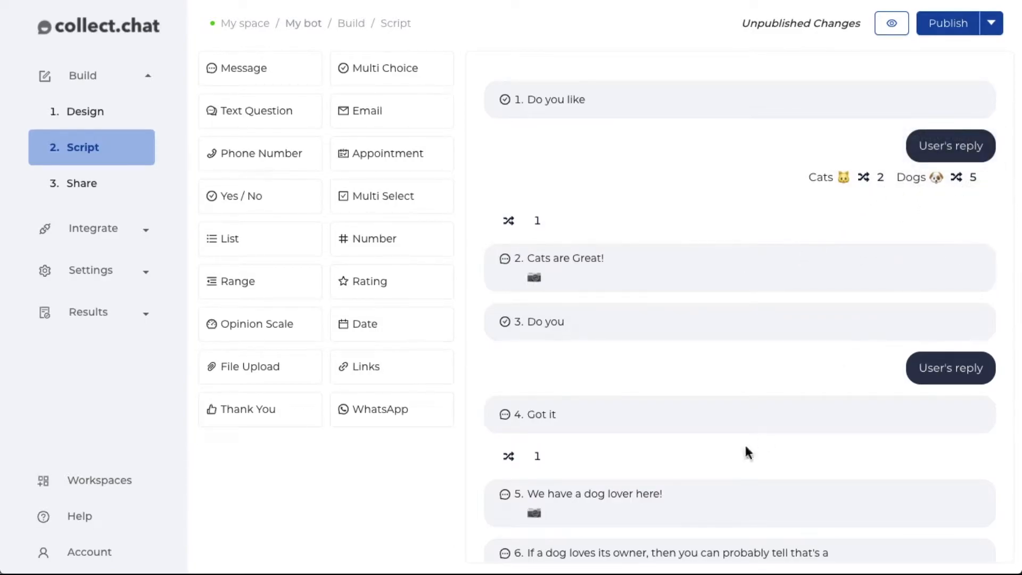
mouse_move(533, 276)
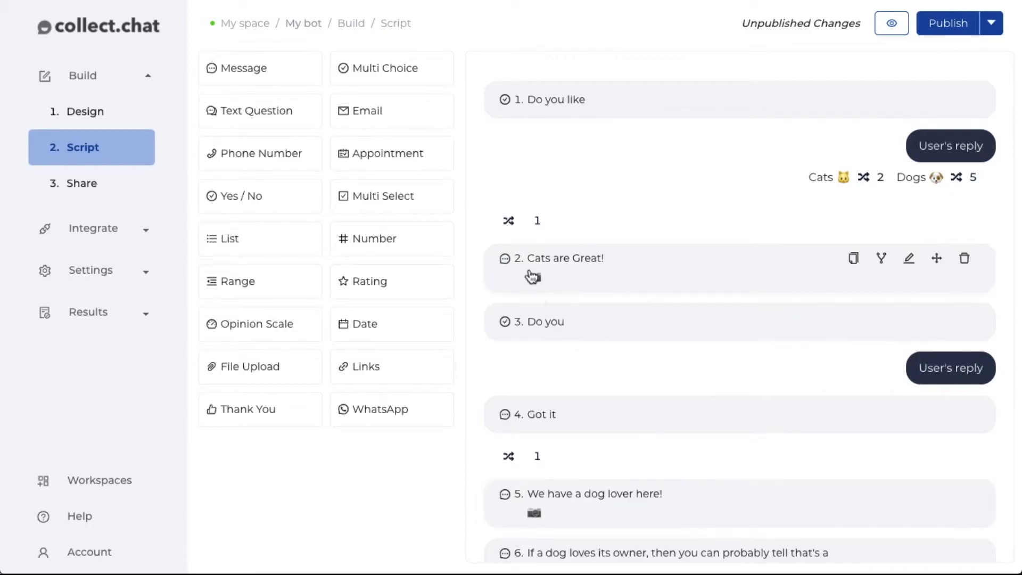
mouse_move(513, 243)
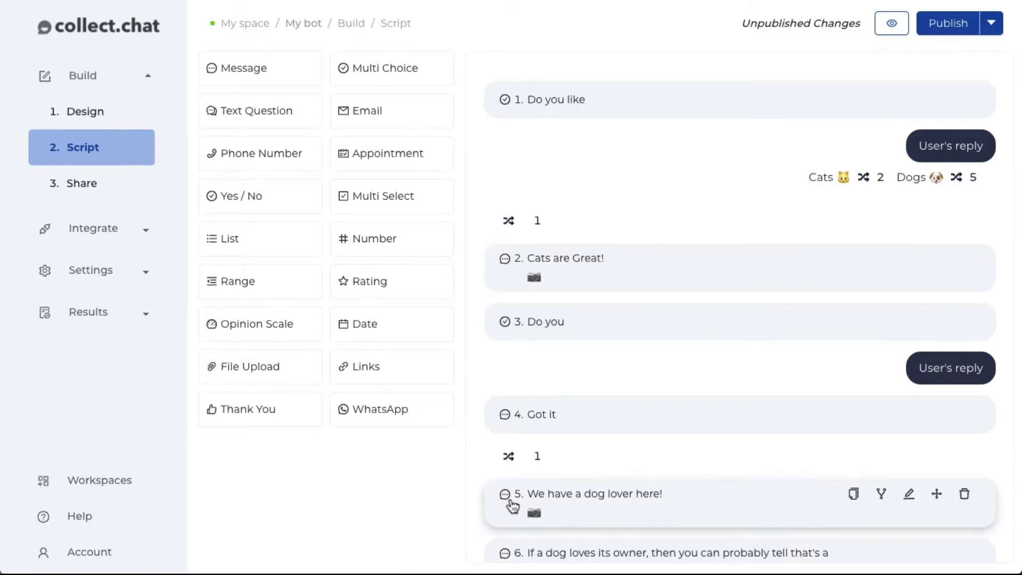
mouse_move(475, 449)
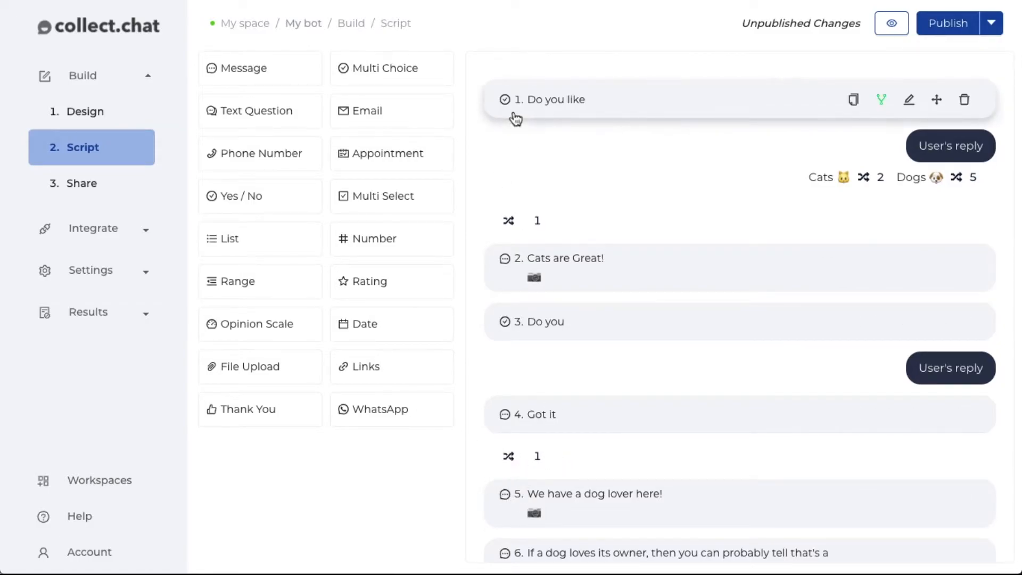
mouse_move(615, 145)
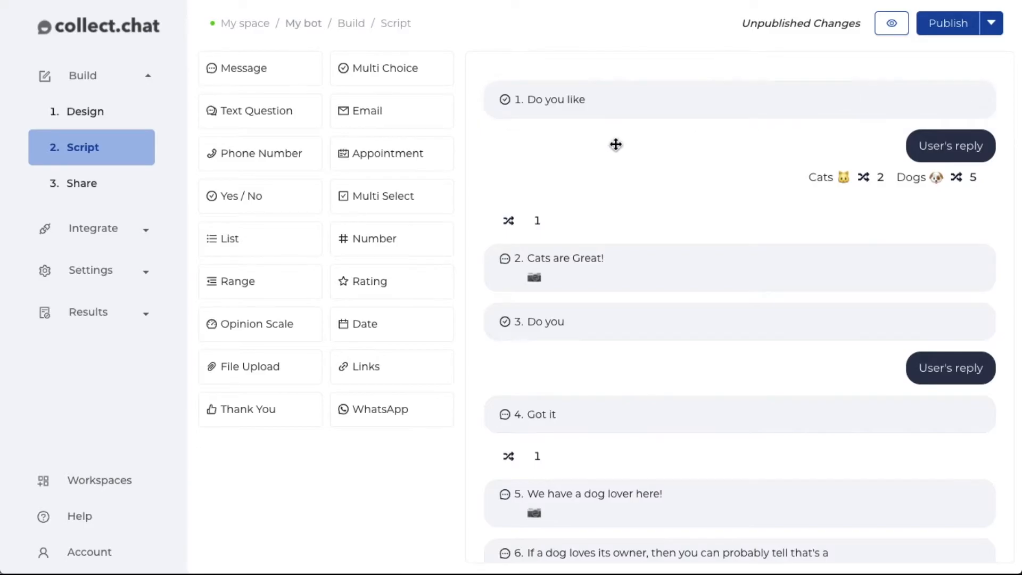
mouse_move(847, 115)
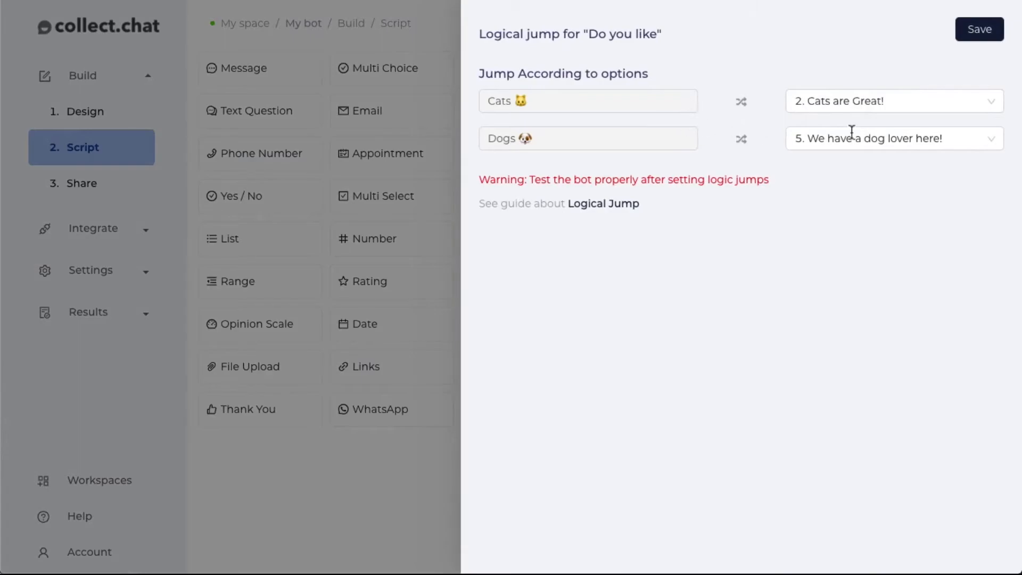
Save the 'Do you like' jump settings and return to the script
click(978, 29)
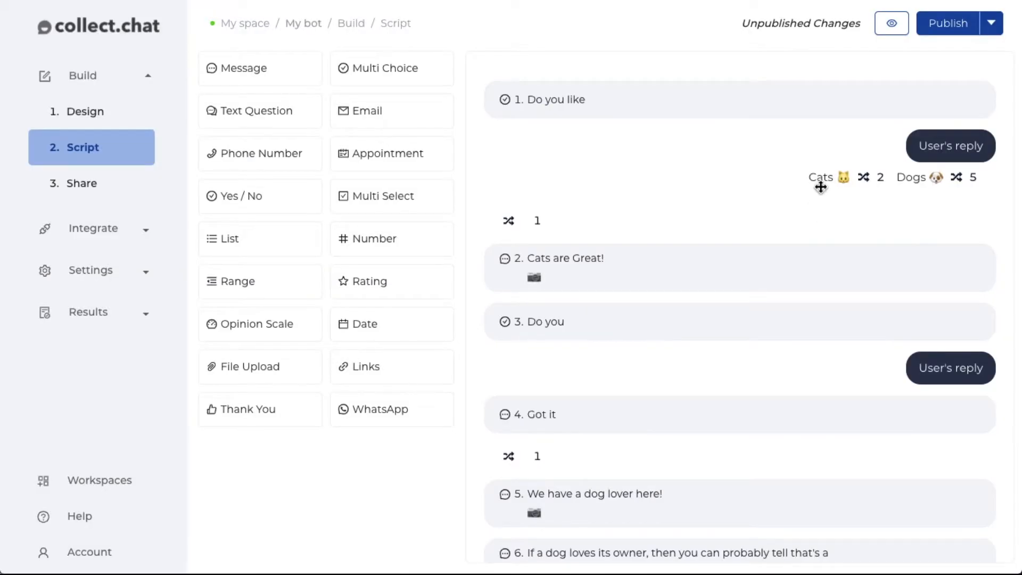
mouse_move(528, 424)
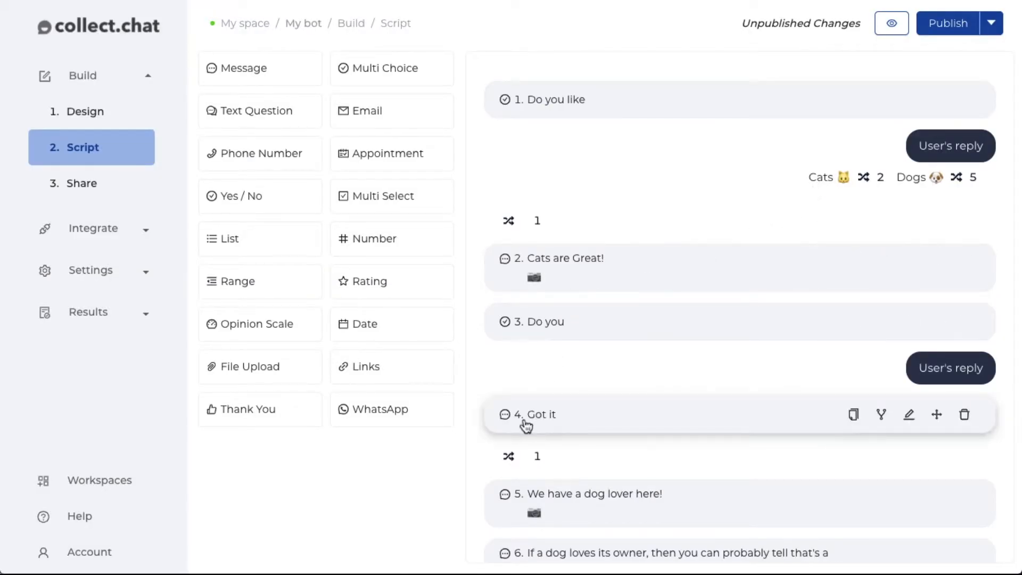
mouse_move(963, 415)
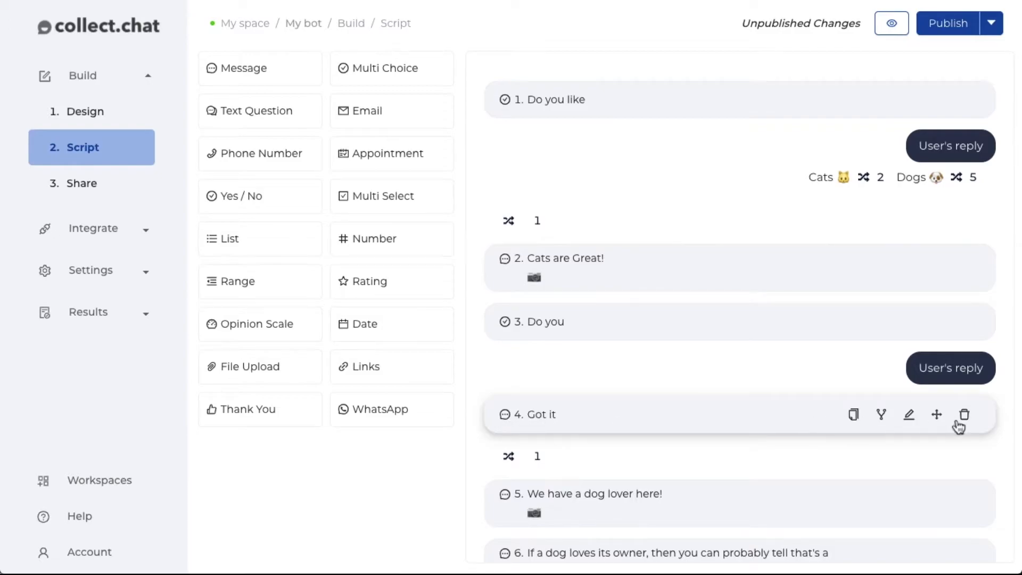
mouse_move(904, 448)
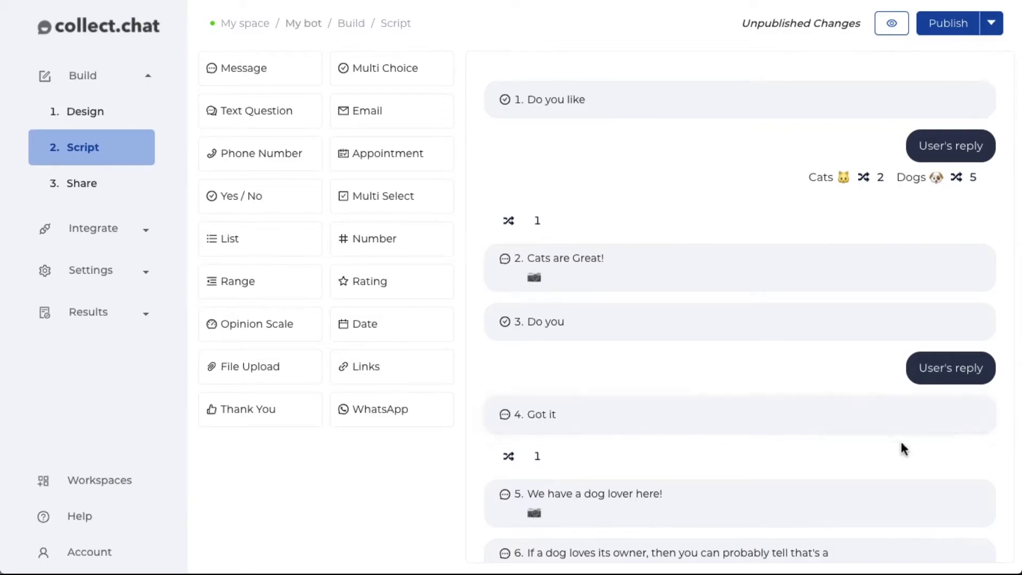
Open question 4 'Got it' jump settings and show its destination list
click(509, 456)
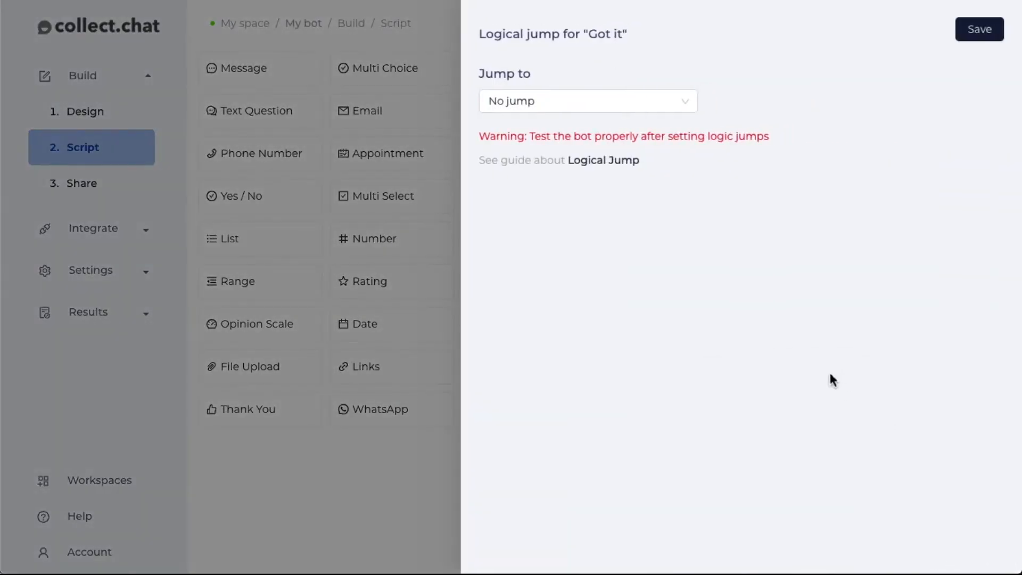
click(586, 101)
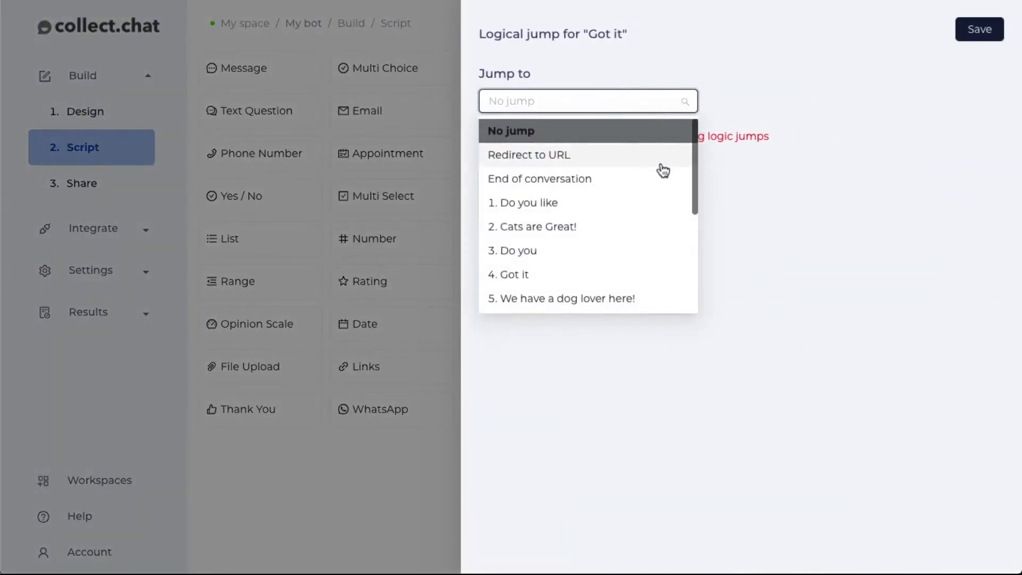
mouse_move(632, 191)
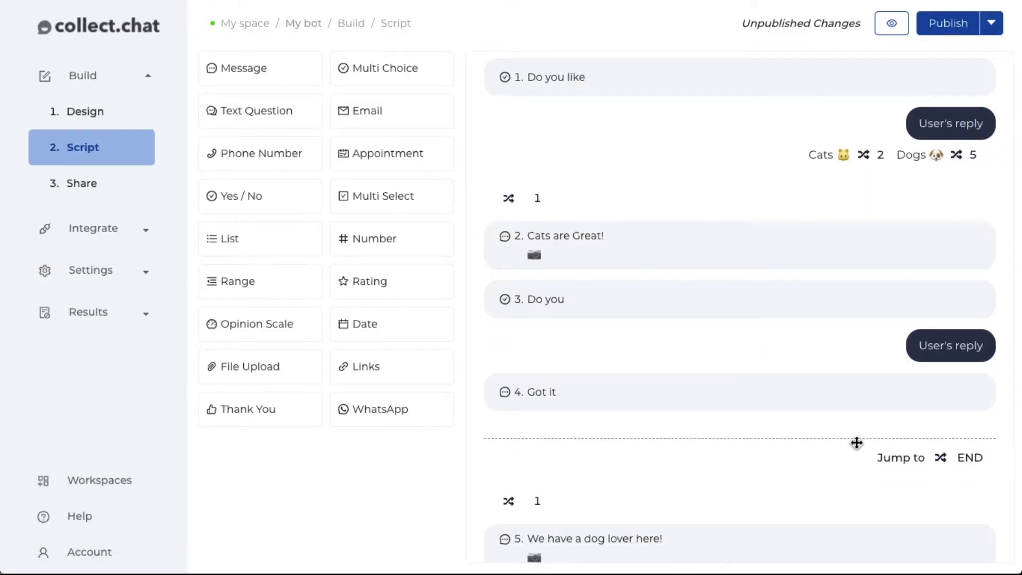
mouse_move(799, 464)
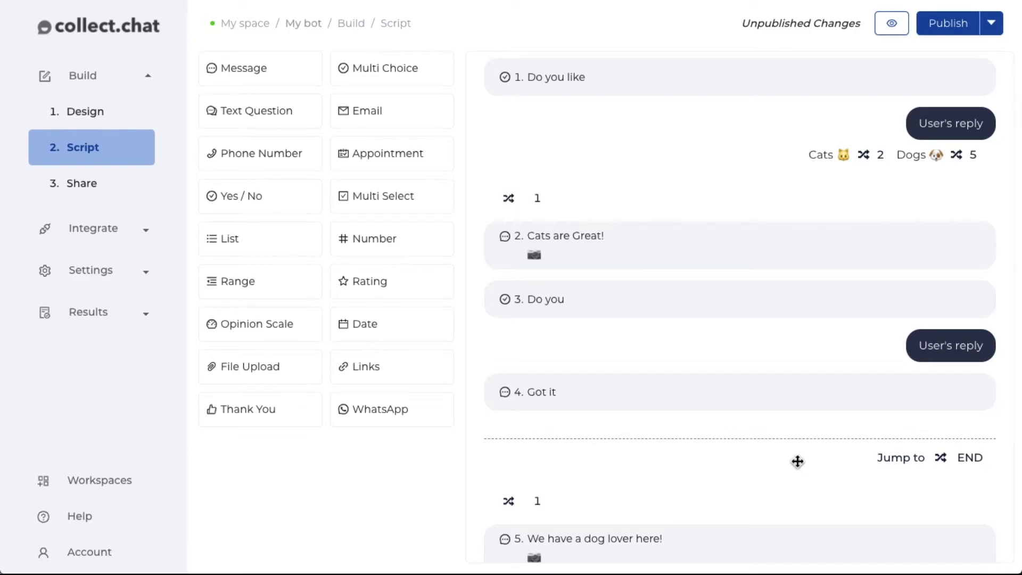
mouse_move(638, 413)
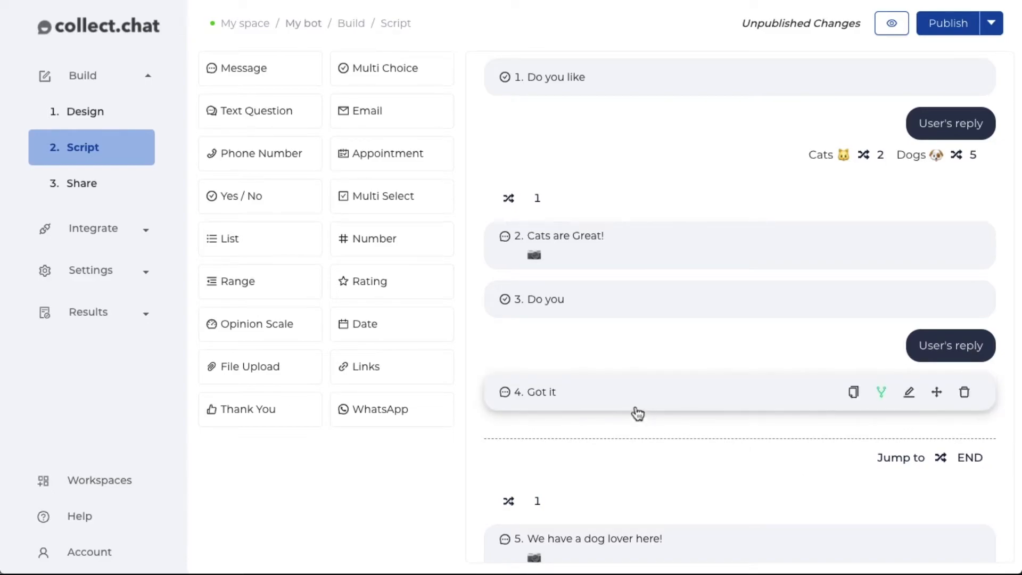
scroll(down, 3)
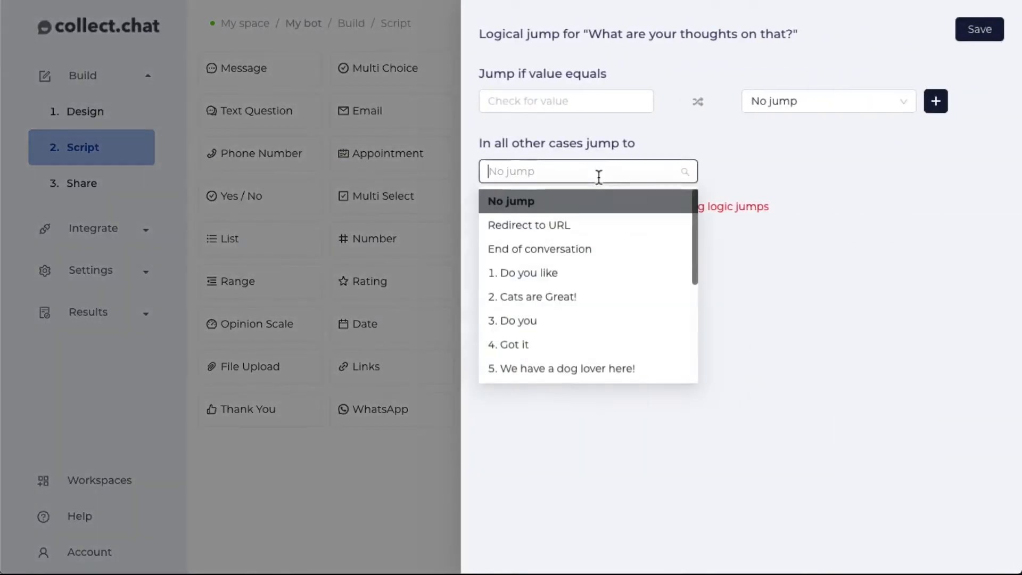
click(528, 225)
text(https://)
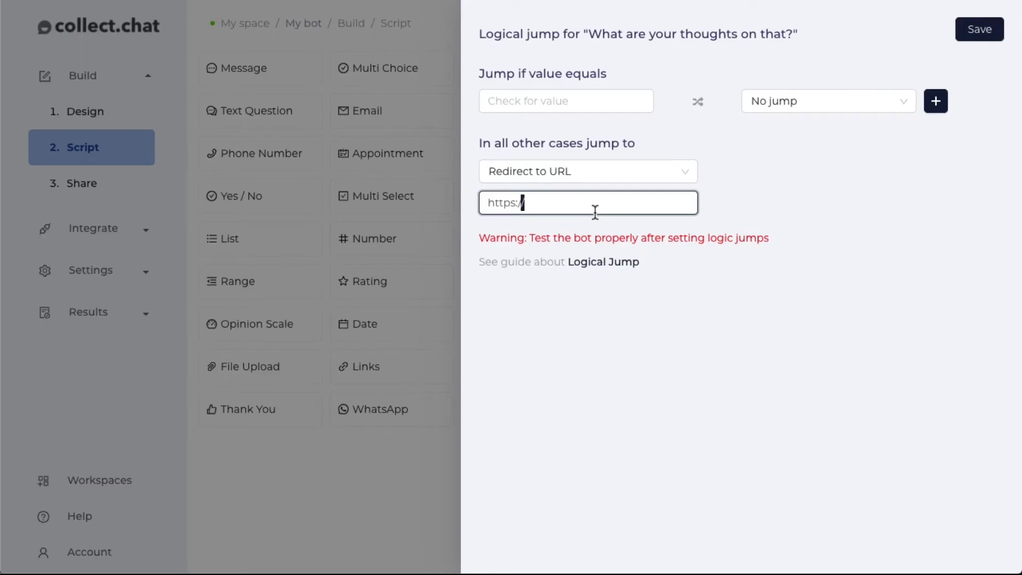
text(www.wikihow.pet/Take-Care-of-a-Dog)
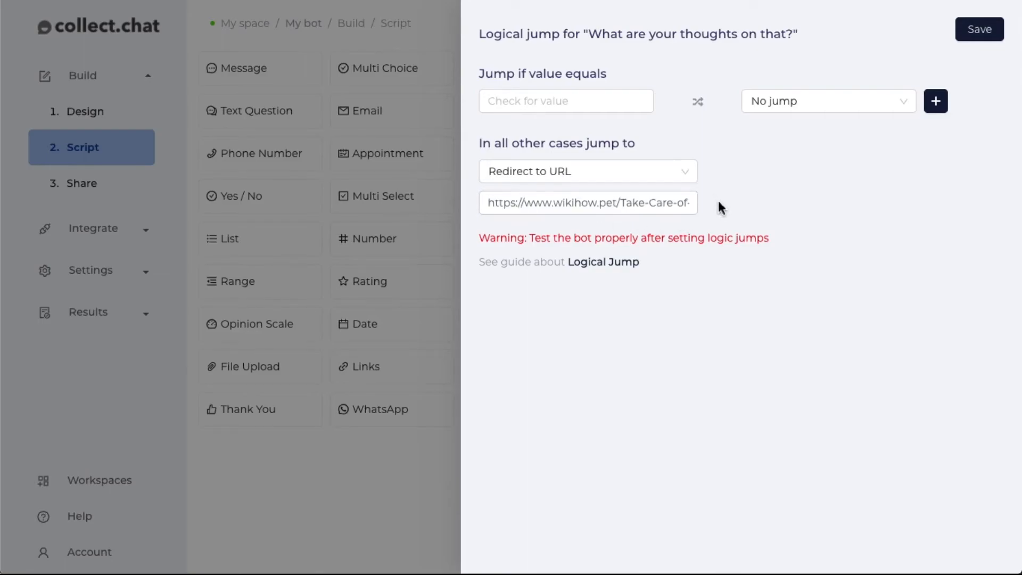
click(978, 29)
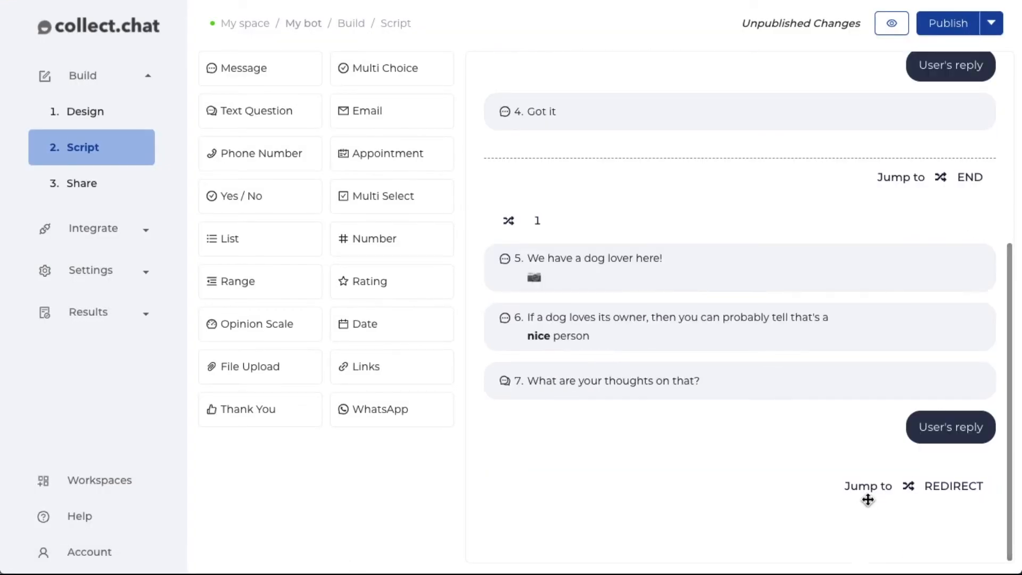
mouse_move(968, 496)
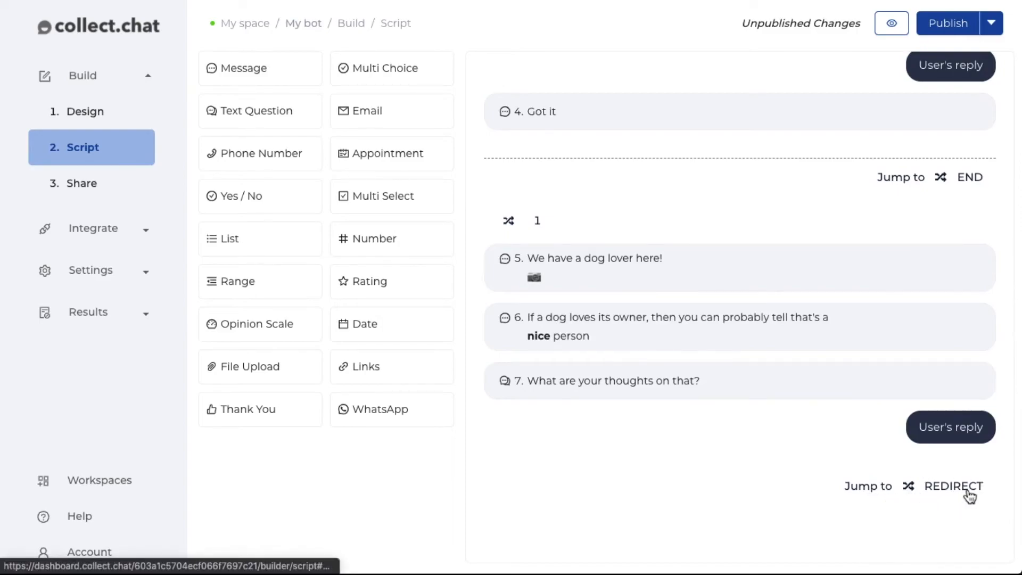
mouse_move(704, 420)
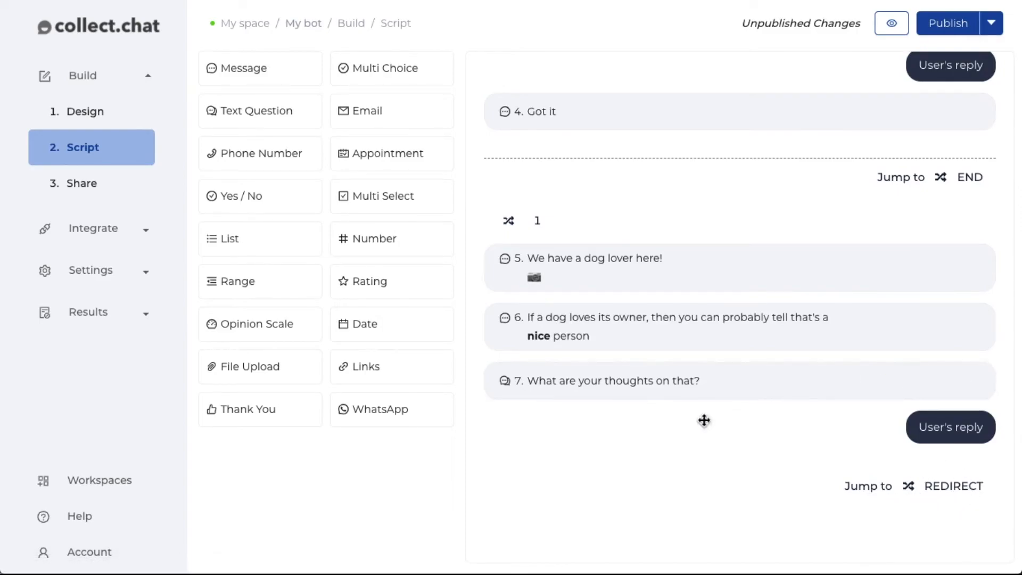
scroll(up, 3)
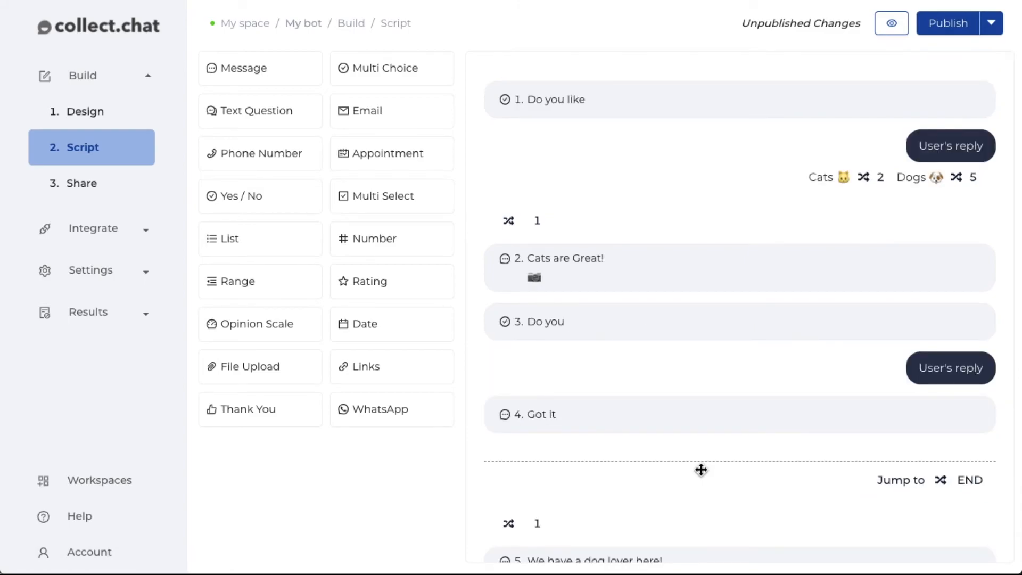
mouse_move(718, 42)
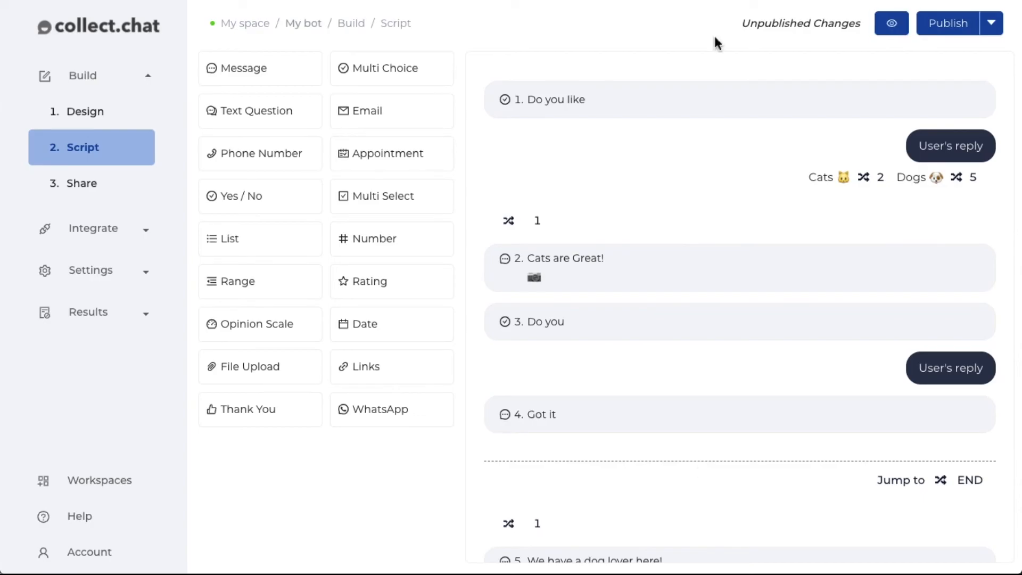
mouse_move(744, 59)
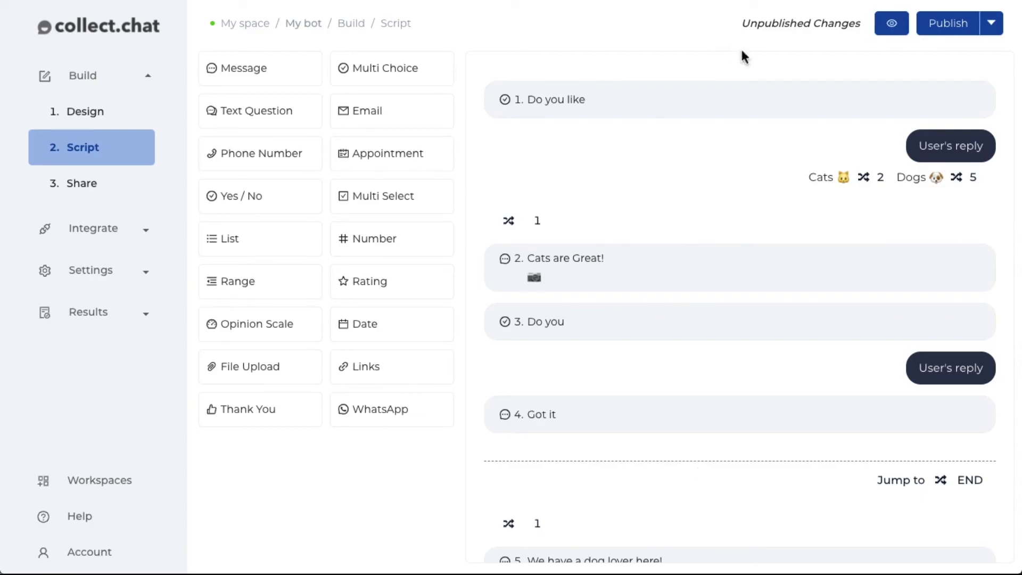
mouse_move(941, 59)
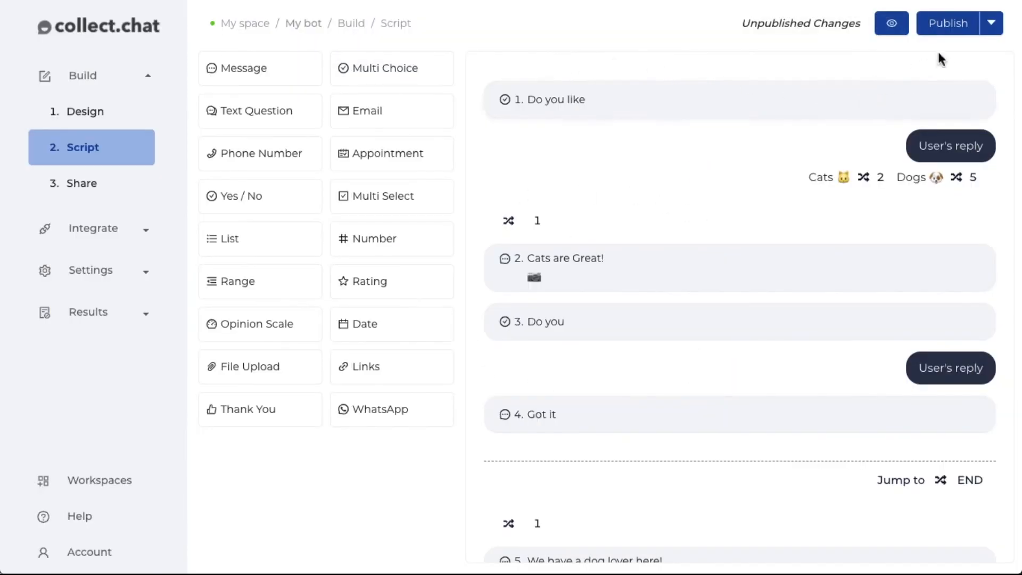
Publish the bot with its new Cats/Dogs, end-of-conversation and redirect jumps
click(949, 23)
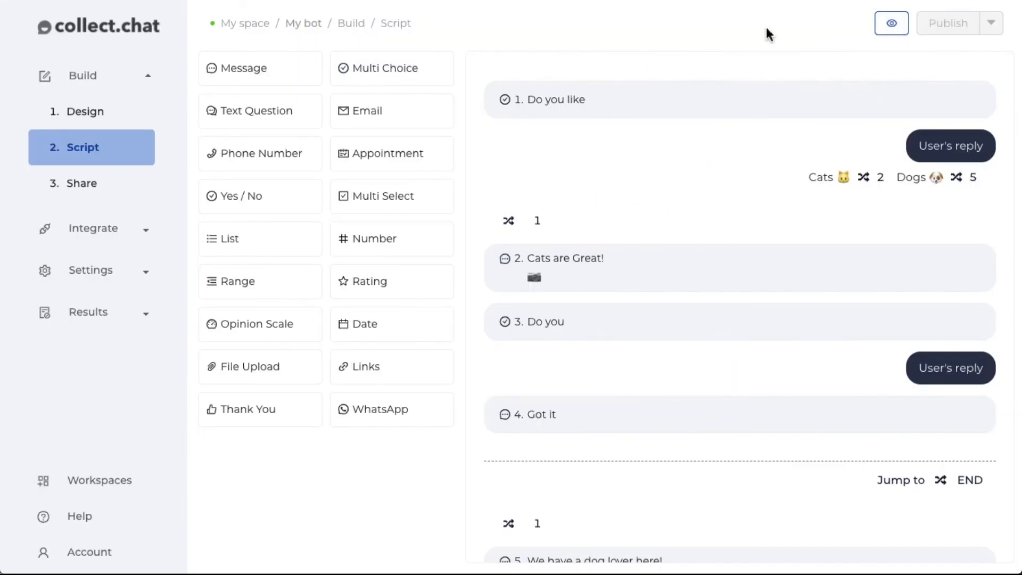